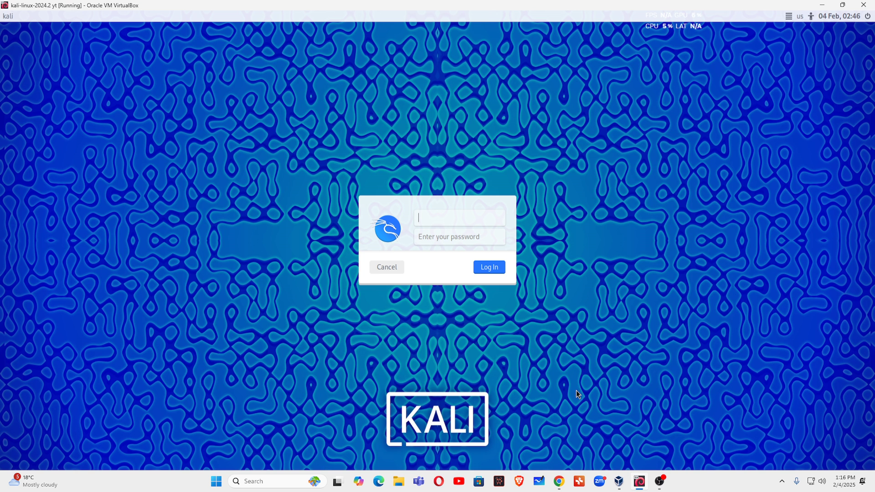
{"action": "mouse_move", "coordinate": [573, 391]}
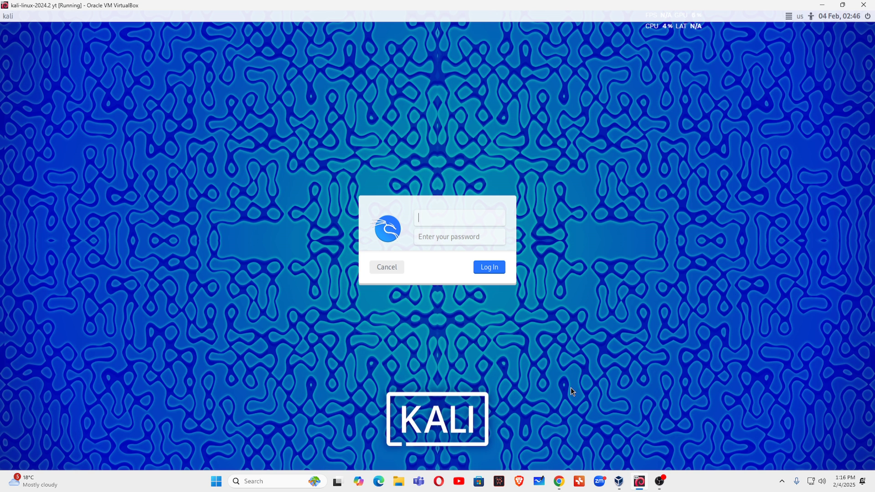
- Log in to Kali Linux as root with the account password
{"action": "type", "text": "root"}
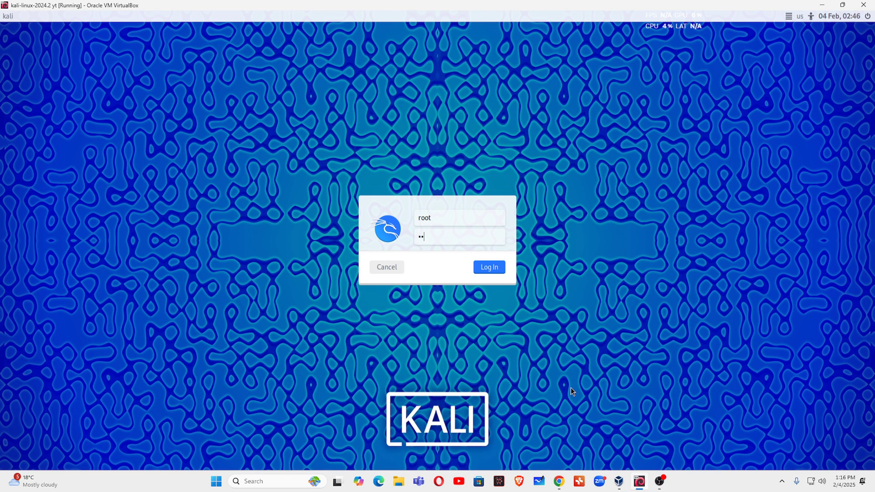
{"action": "left_click", "coordinate": [488, 266]}
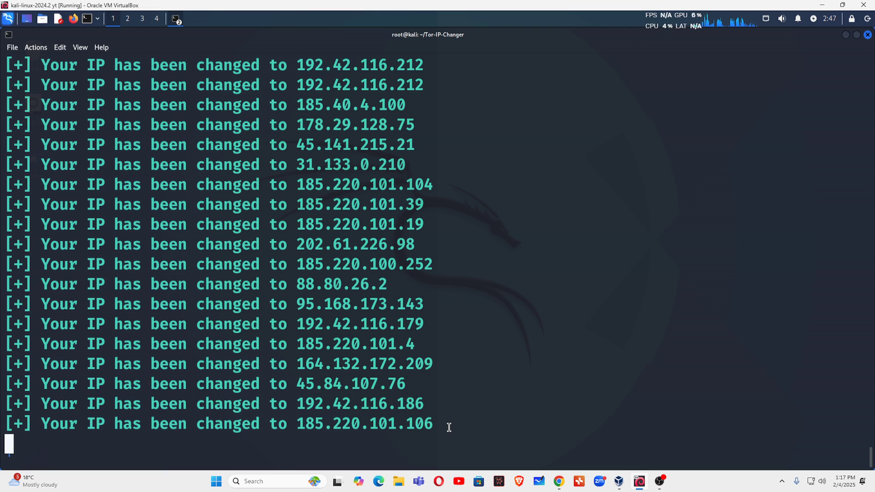
- Watch Tor-IP-Changer rotate IP addresses until it reports 192.42.116.177
{"action": "left_click_drag", "start_coordinate": [297, 424], "coordinate": [416, 424]}
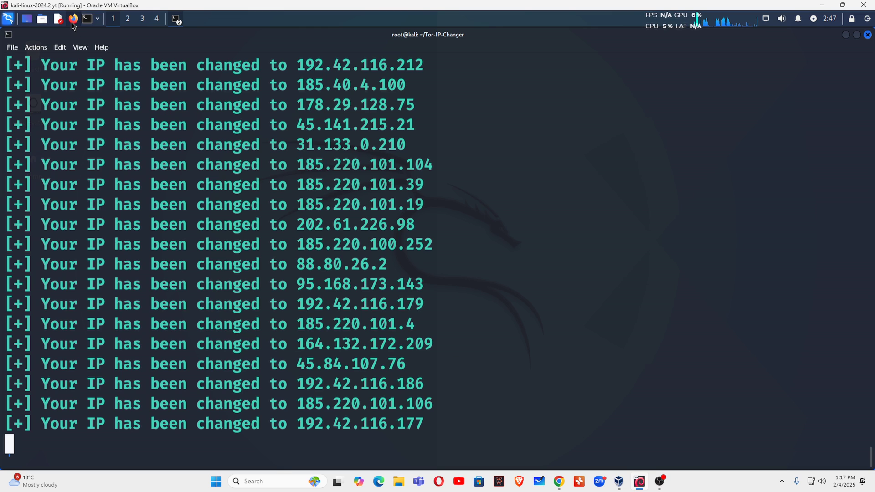
- Launch Firefox and open its Settings page, scrolled down to Network Settings
{"action": "left_click", "coordinate": [73, 18]}
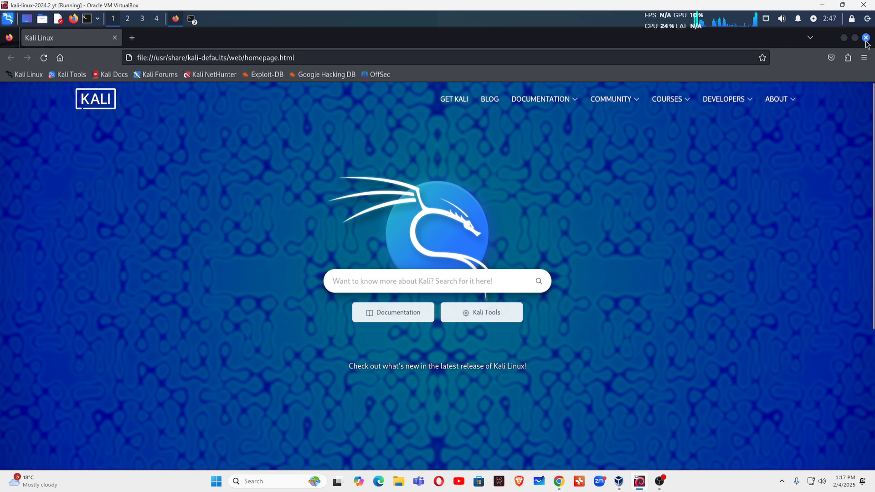
{"action": "left_click", "coordinate": [863, 57]}
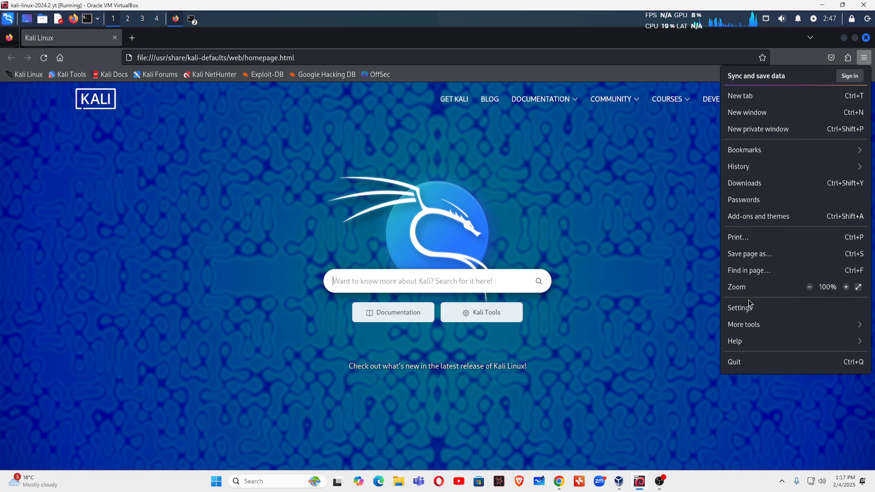
{"action": "left_click", "coordinate": [740, 307]}
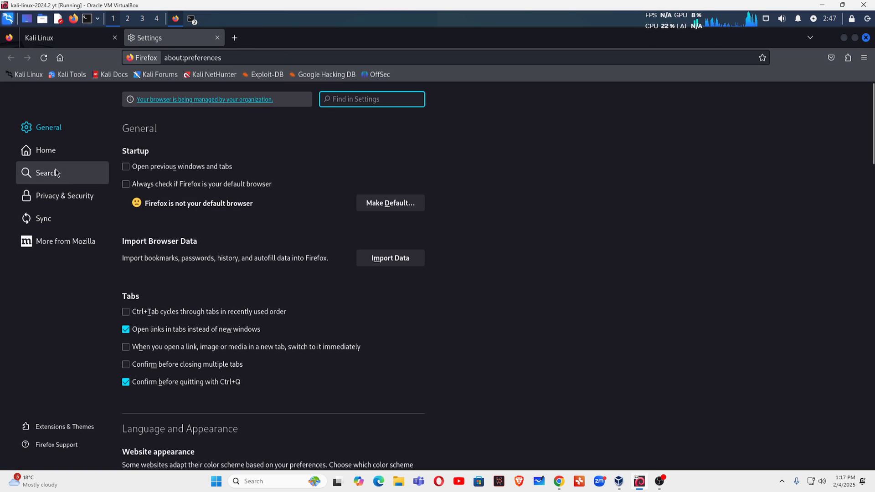
{"action": "scroll", "scroll_direction": "down", "scroll_amount": 3}
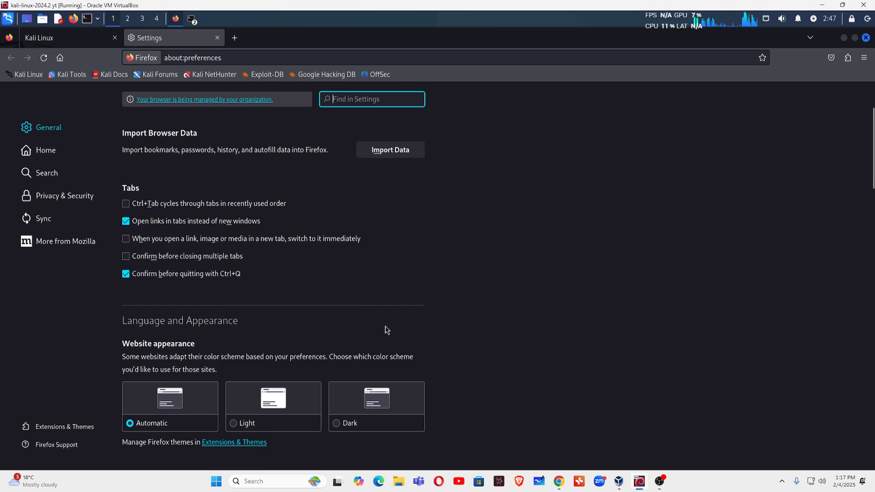
{"action": "scroll", "scroll_direction": "down", "scroll_amount": 3}
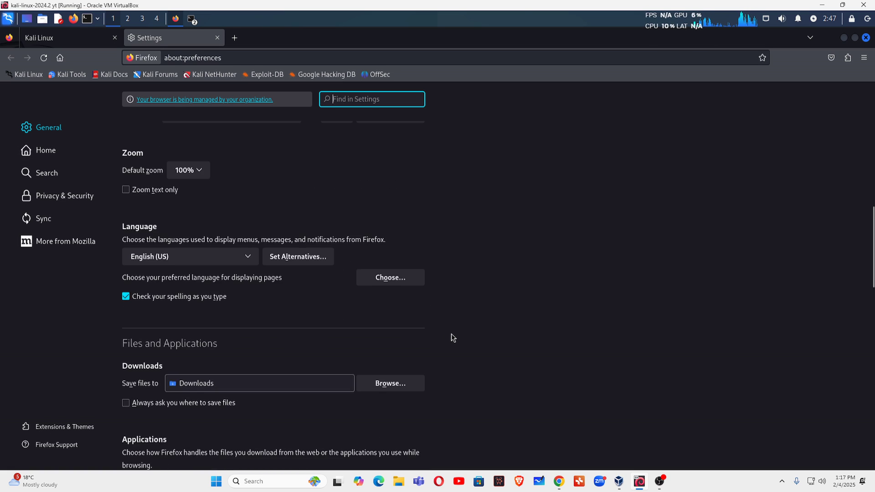
{"action": "scroll", "scroll_direction": "down", "scroll_amount": 3}
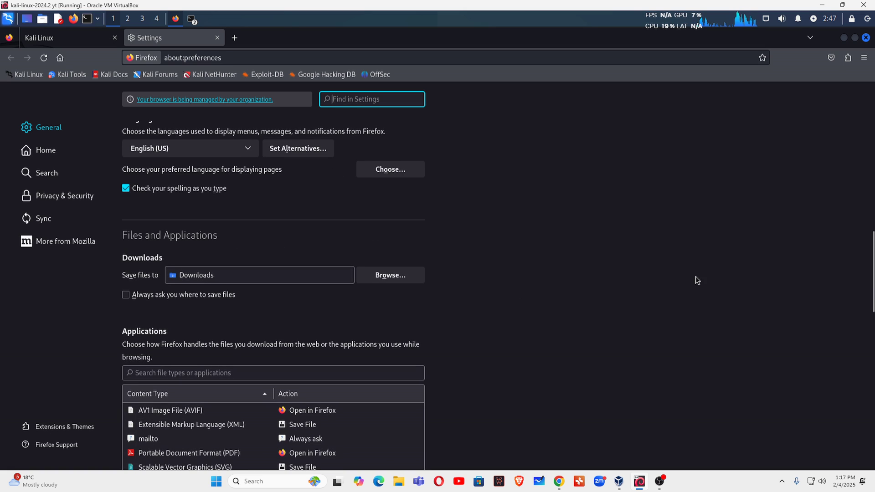
{"action": "scroll", "scroll_direction": "down", "scroll_amount": 3}
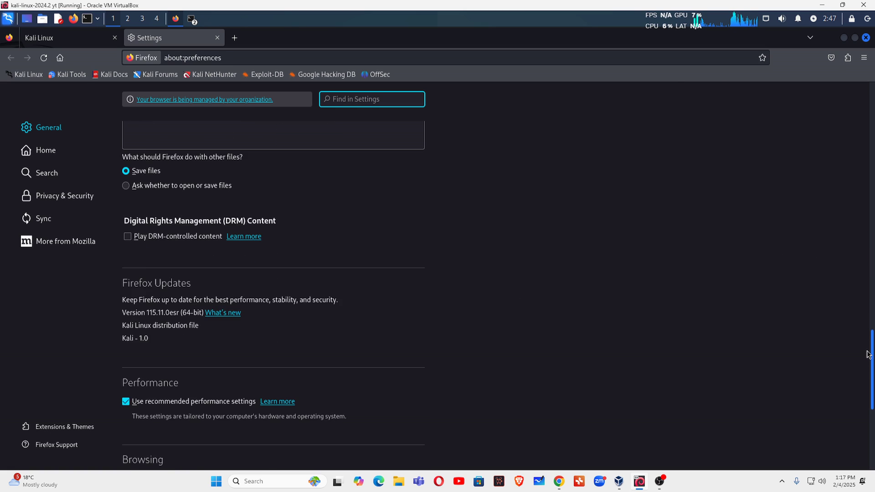
{"action": "scroll", "scroll_direction": "down", "scroll_amount": 3}
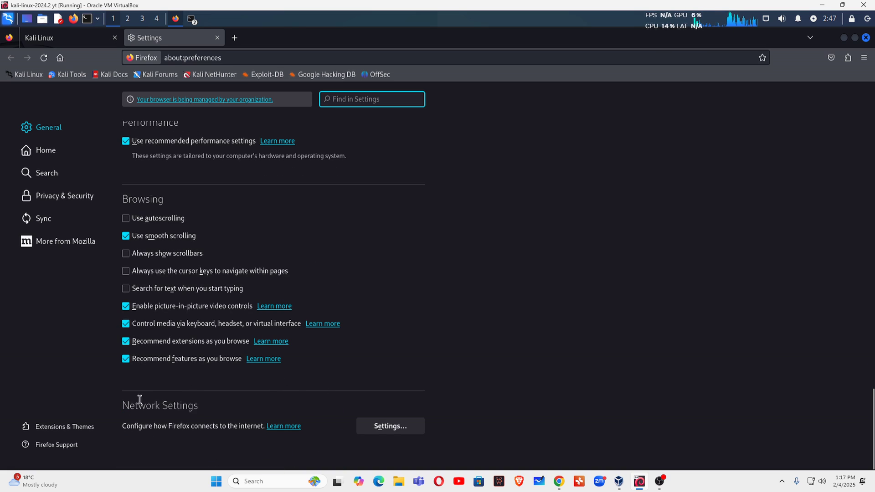
- Configure a manual SOCKS v5 proxy at 127.0.0.1:9050 with proxy DNS, and save
{"action": "left_click", "coordinate": [389, 426]}
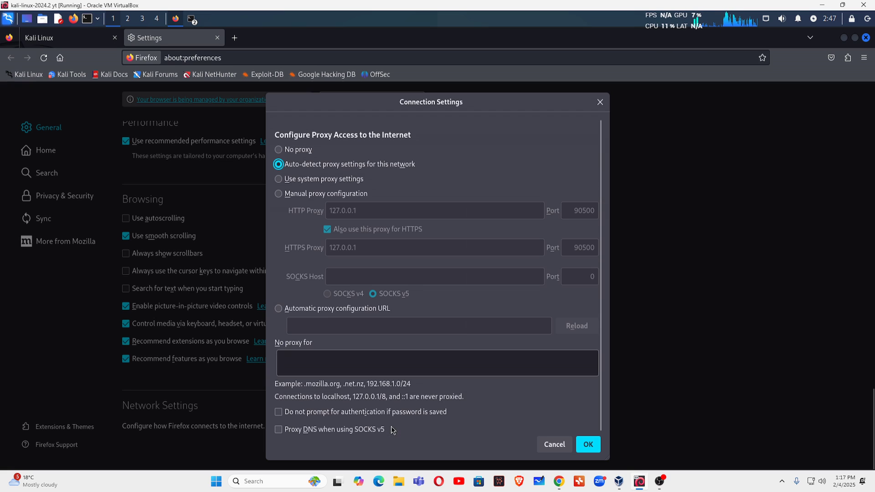
{"action": "left_click", "coordinate": [278, 194]}
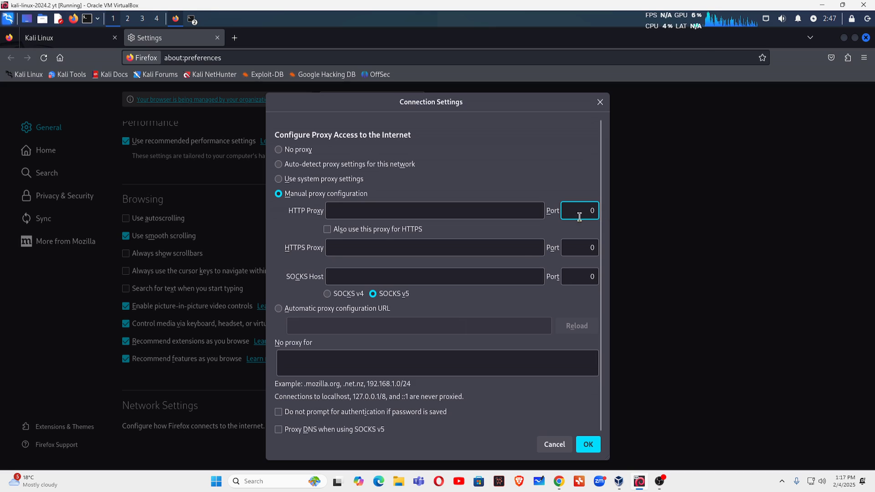
{"action": "left_click", "coordinate": [434, 276]}
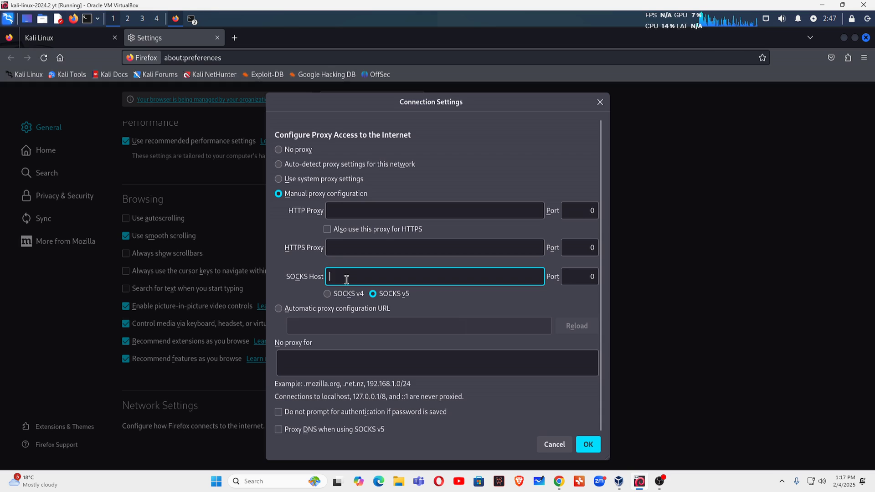
{"action": "type", "text": "127.0.0.1"}
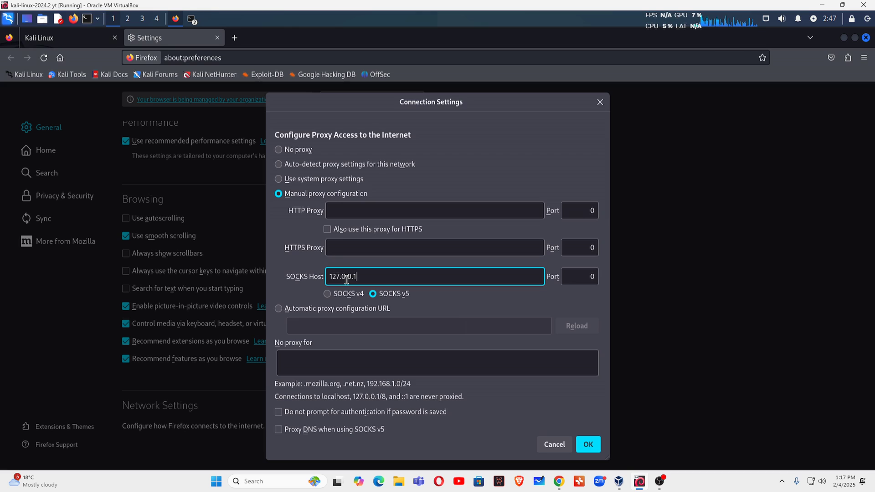
{"action": "left_click", "coordinate": [579, 276]}
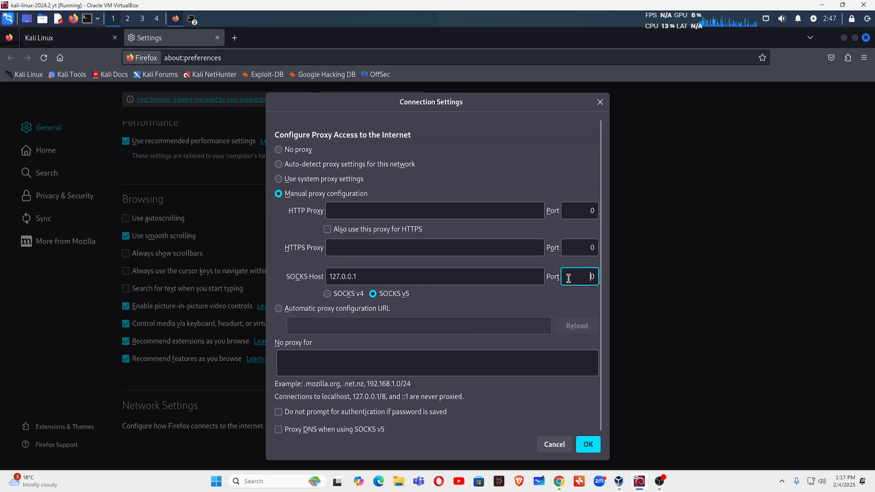
{"action": "type", "text": "9050"}
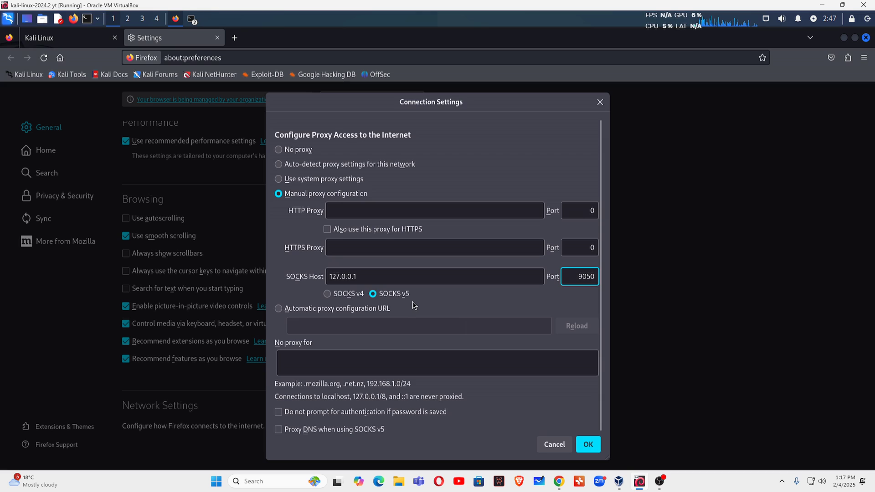
{"action": "left_click", "coordinate": [371, 293]}
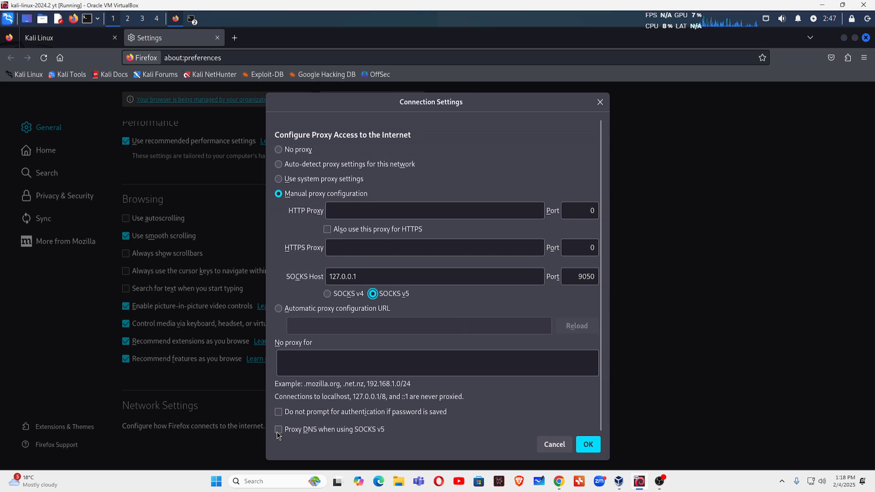
{"action": "left_click", "coordinate": [278, 430]}
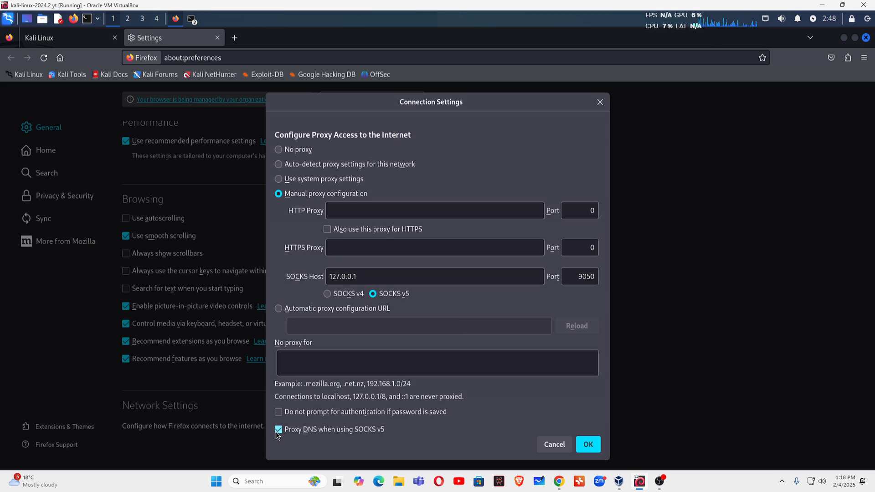
{"action": "mouse_move", "coordinate": [393, 439]}
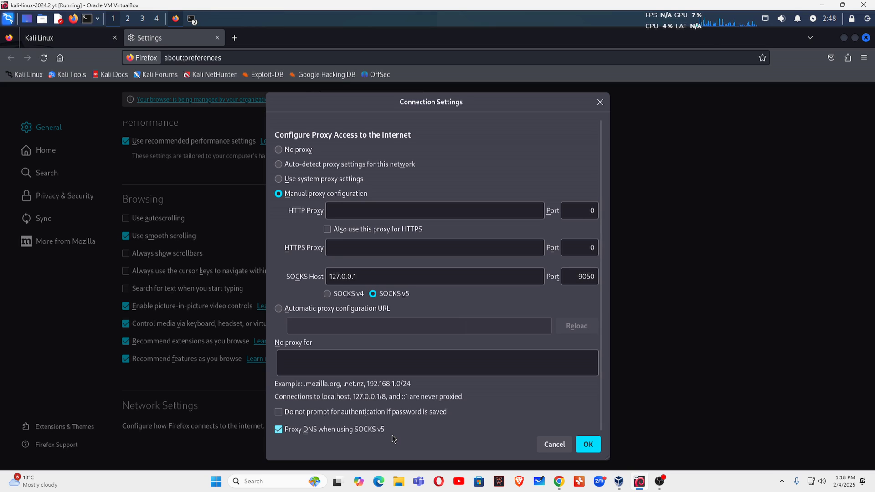
{"action": "left_click", "coordinate": [587, 445]}
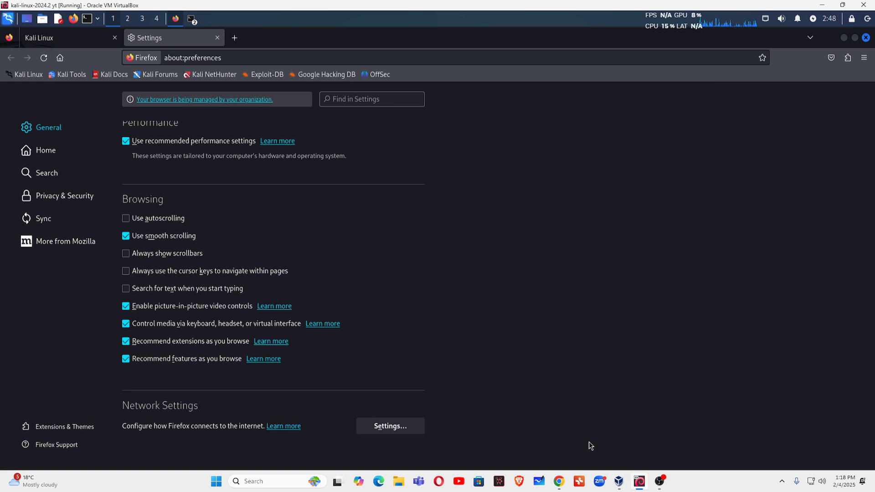
- Open dnsleaktest.com in a new tab, showing IP 107.189.30.86 from Luxembourg
{"action": "left_click", "coordinate": [236, 37]}
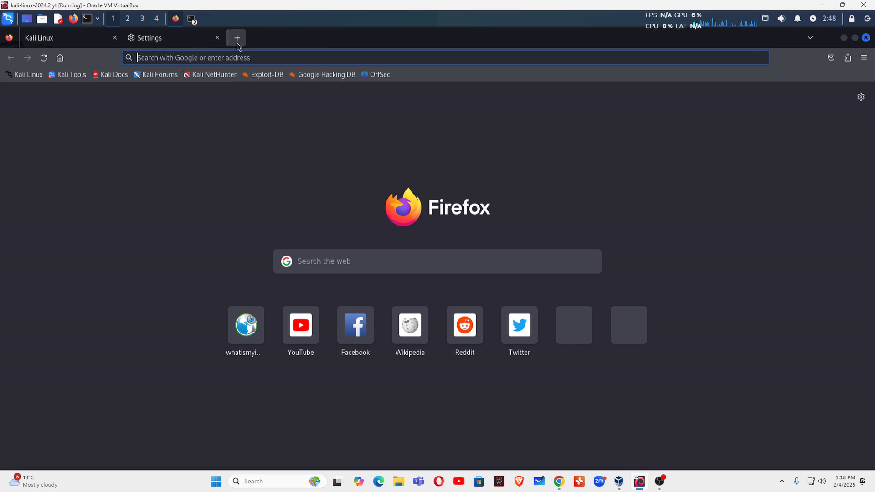
{"action": "left_click", "coordinate": [236, 38]}
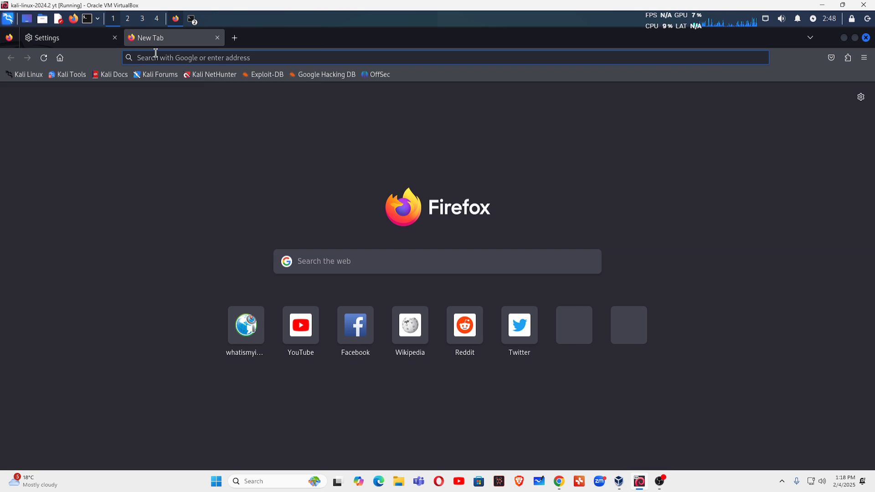
{"action": "type", "text": "dnsleakte"}
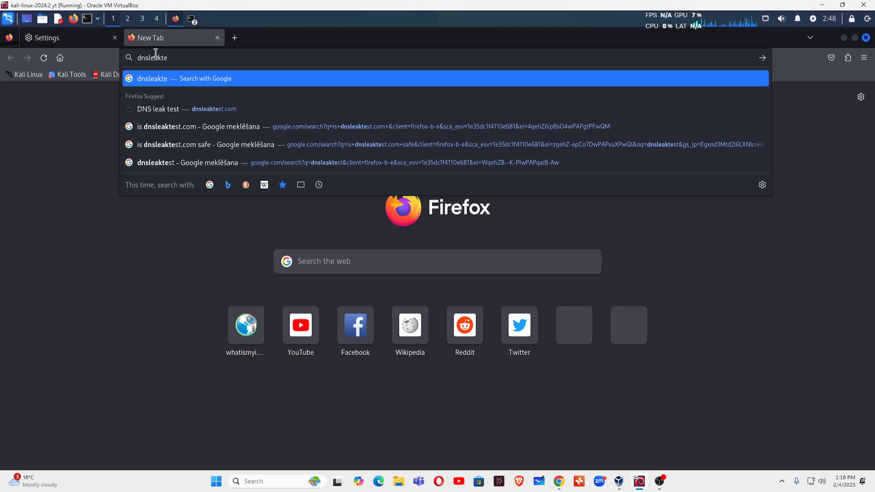
{"action": "left_click", "coordinate": [159, 109]}
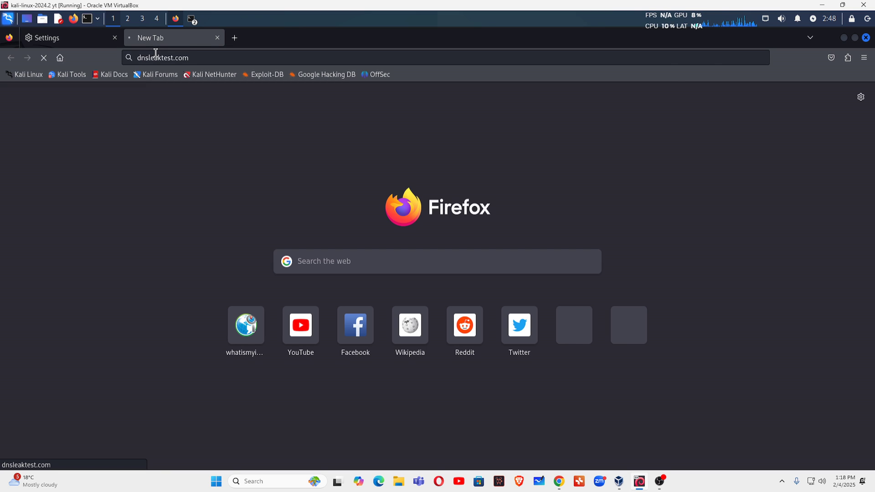
{"action": "mouse_move", "coordinate": [234, 132]}
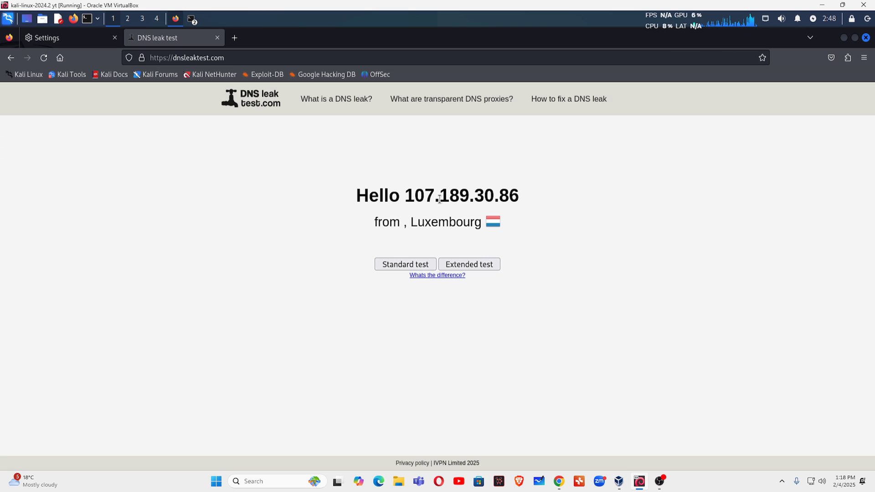
{"action": "mouse_move", "coordinate": [487, 205]}
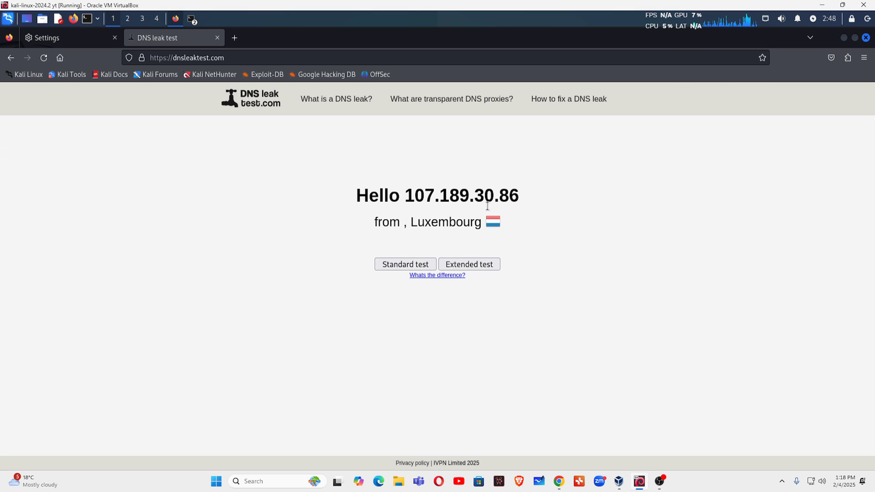
{"action": "mouse_move", "coordinate": [122, 60]}
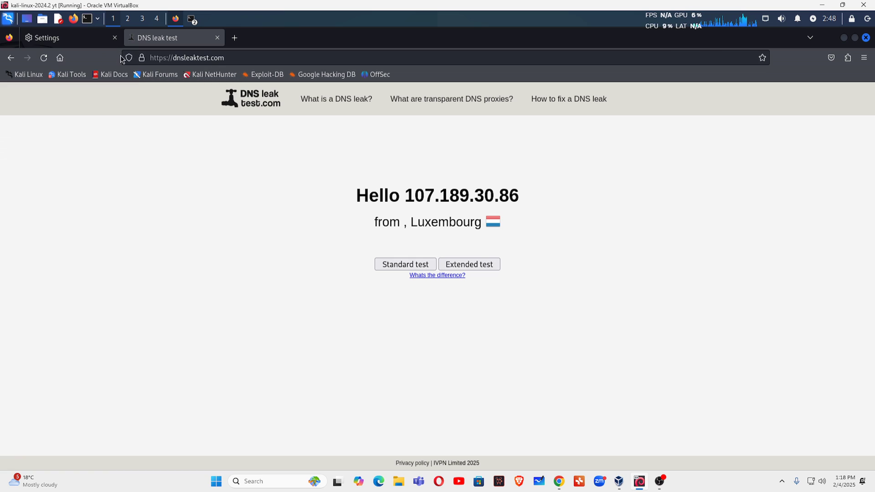
- Reload dnsleaktest.com until it shows 104.244.73.43 from Roodt, then highlight that IP
{"action": "left_click", "coordinate": [44, 58]}
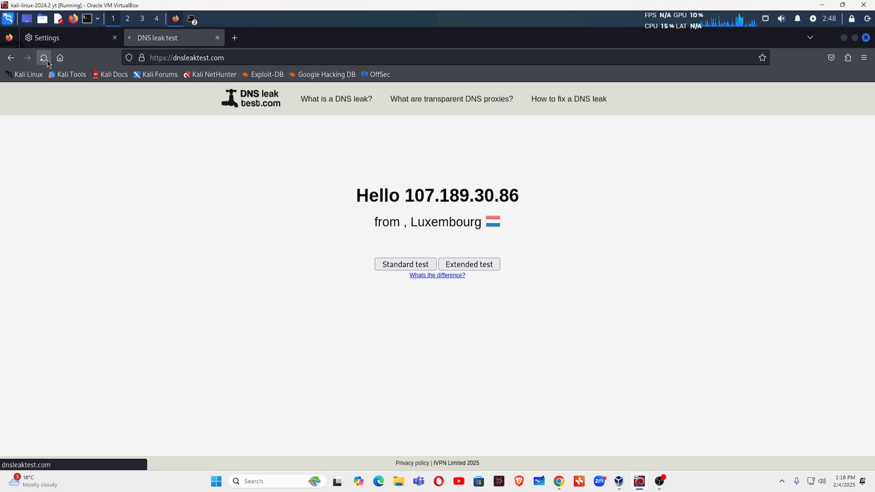
{"action": "left_click", "coordinate": [44, 57]}
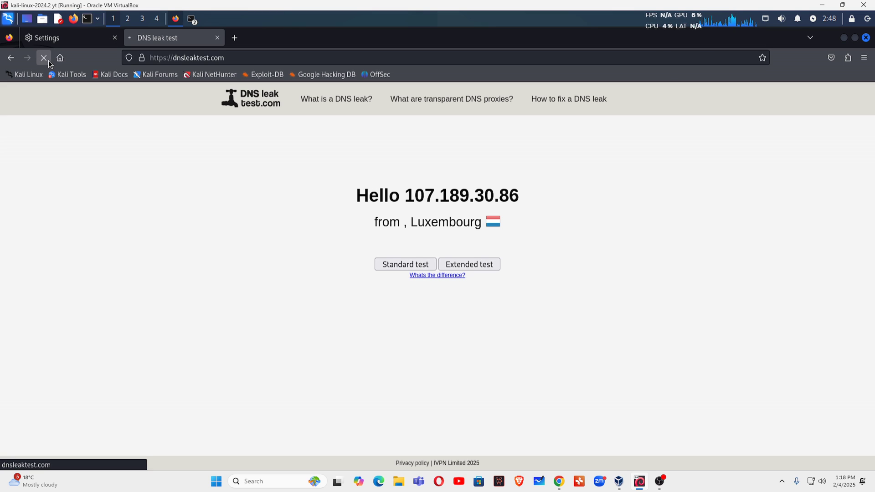
{"action": "mouse_move", "coordinate": [67, 75]}
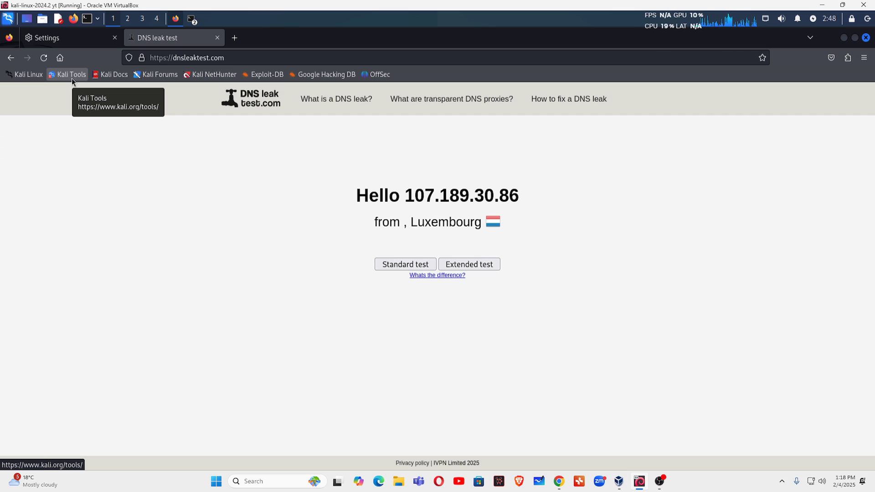
{"action": "mouse_move", "coordinate": [58, 57]}
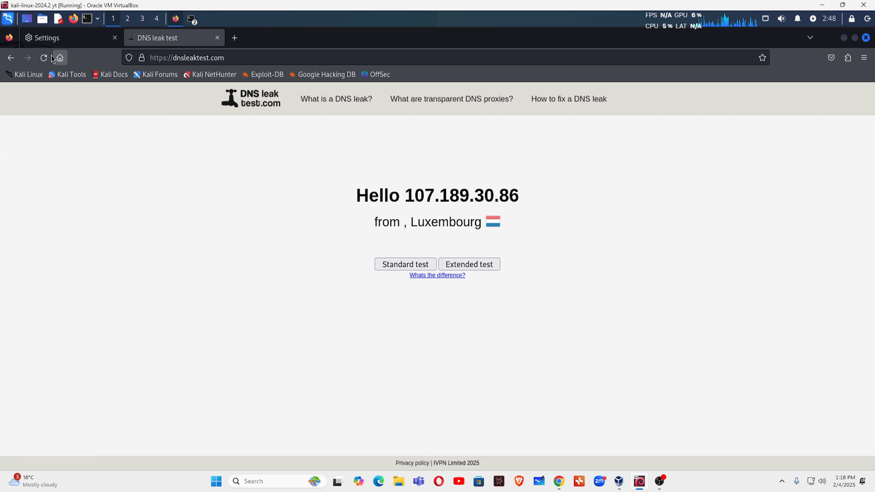
{"action": "left_click", "coordinate": [45, 58]}
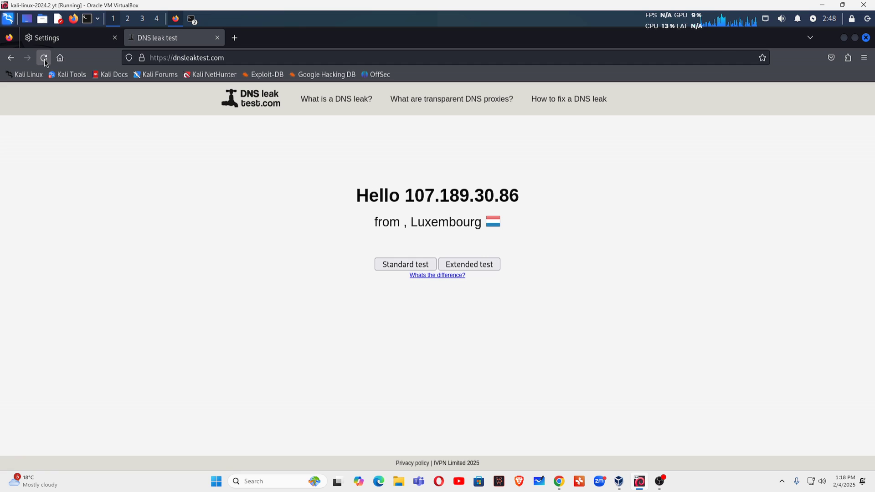
{"action": "left_click", "coordinate": [43, 58]}
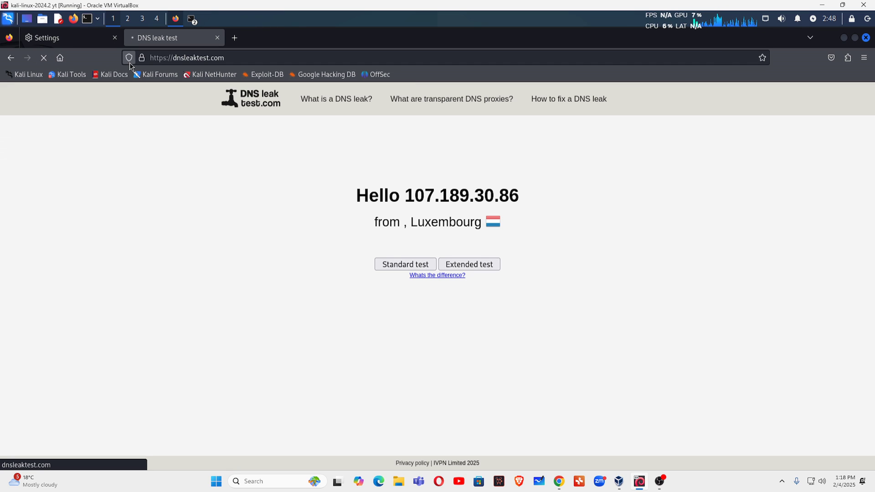
{"action": "left_click", "coordinate": [187, 58]}
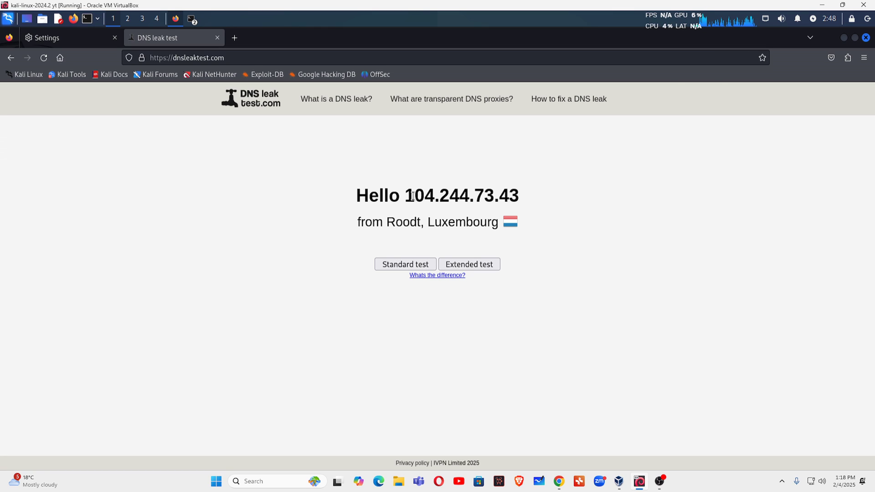
{"action": "double_click", "coordinate": [420, 196]}
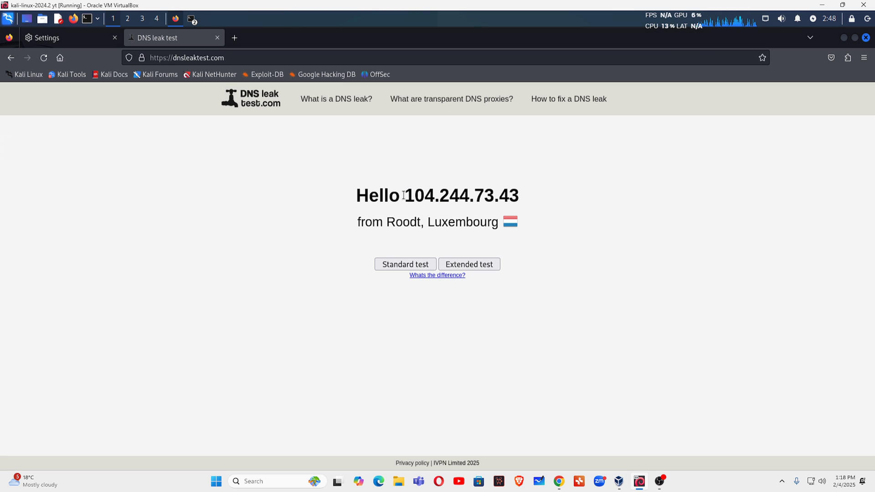
{"action": "mouse_move", "coordinate": [203, 151]}
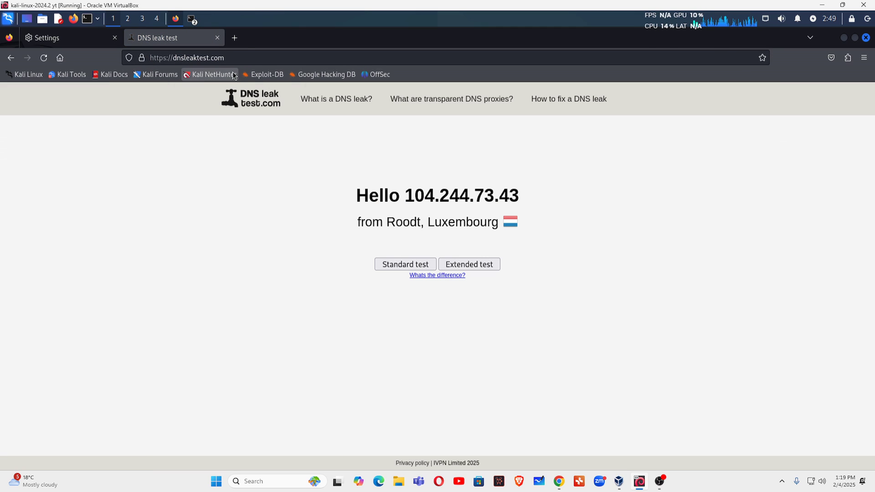
- Open a new tab, return to the leak test page, and type into its address bar
{"action": "left_click", "coordinate": [234, 37]}
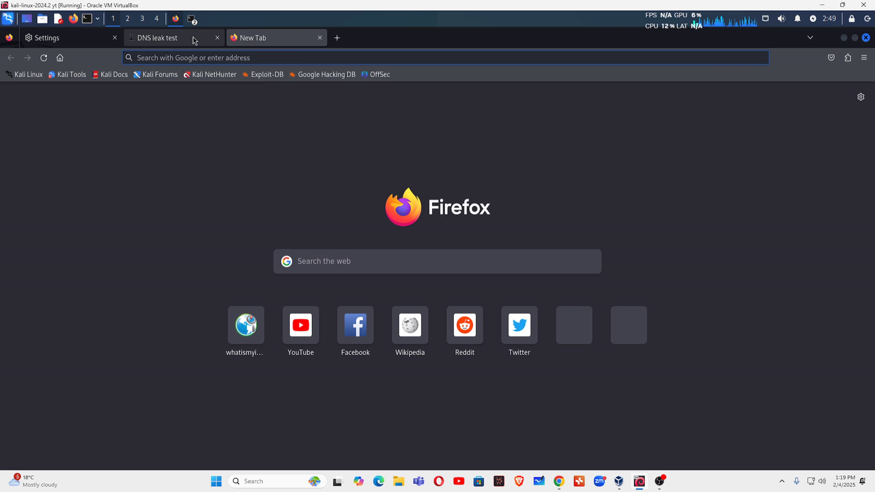
{"action": "left_click", "coordinate": [158, 37]}
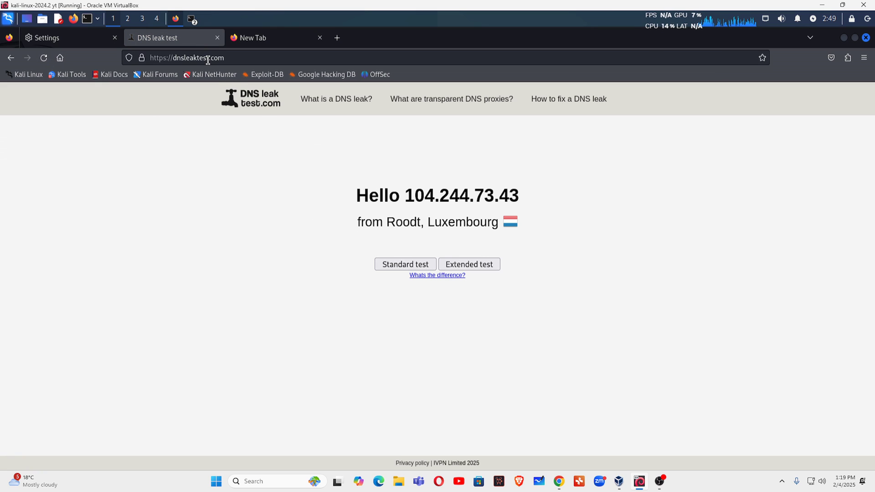
{"action": "left_click", "coordinate": [187, 58]}
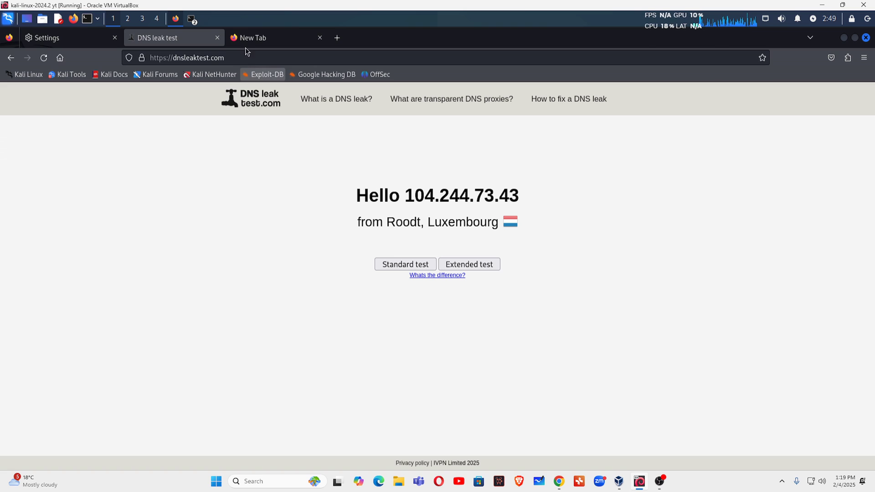
{"action": "type", "text": "d"}
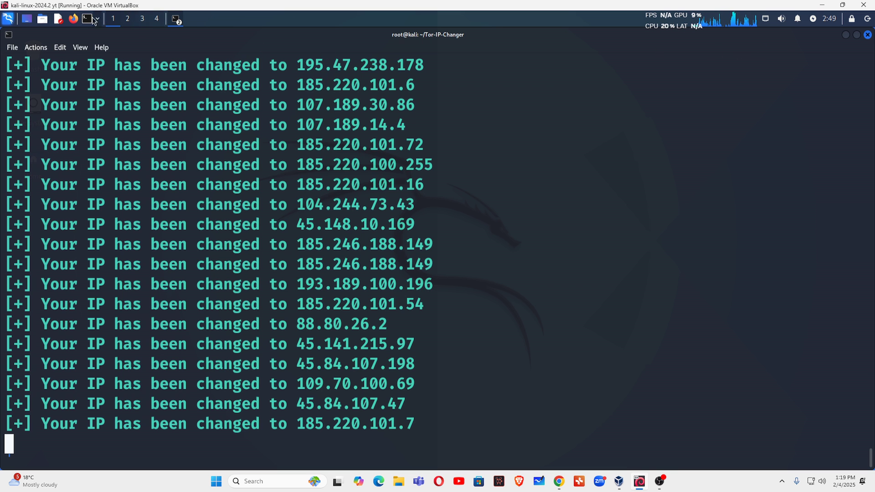
{"action": "left_click", "coordinate": [73, 18]}
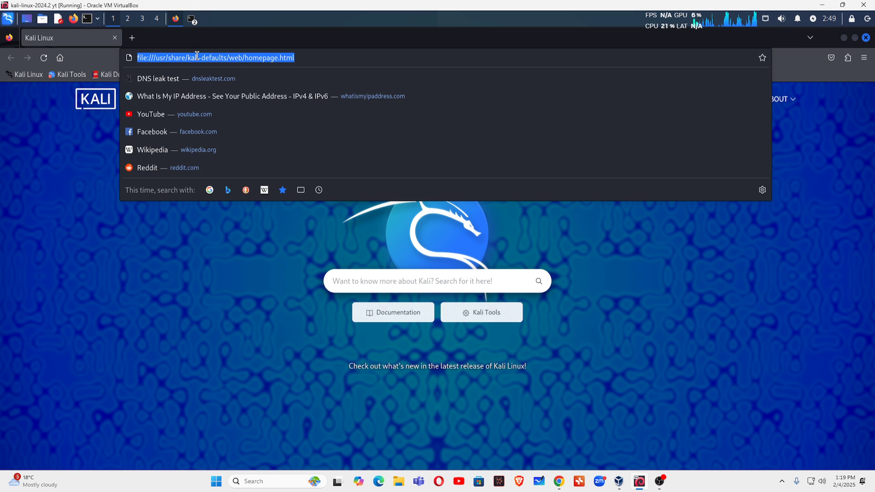
{"action": "type", "text": "https://dnsleaktest.com"}
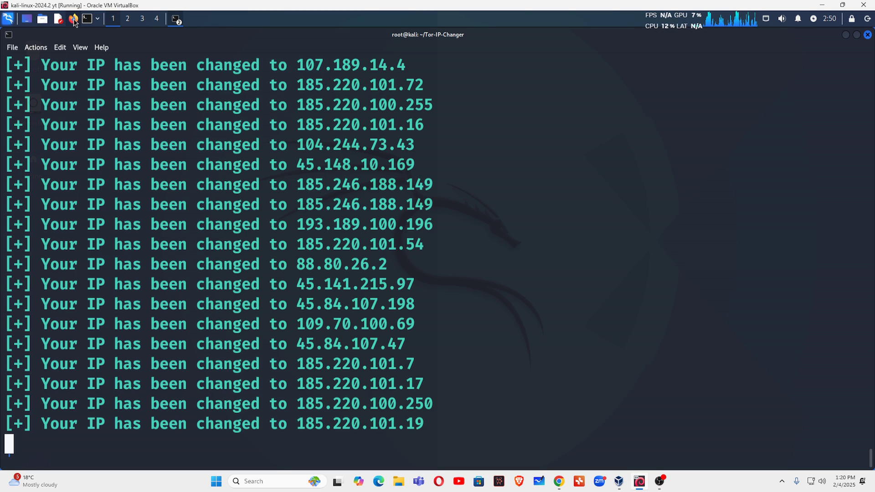
- Enter dnsleaktest.com in Firefox, then scroll the terminal log to the latest IP, 185.220.101.8
{"action": "left_click", "coordinate": [72, 18]}
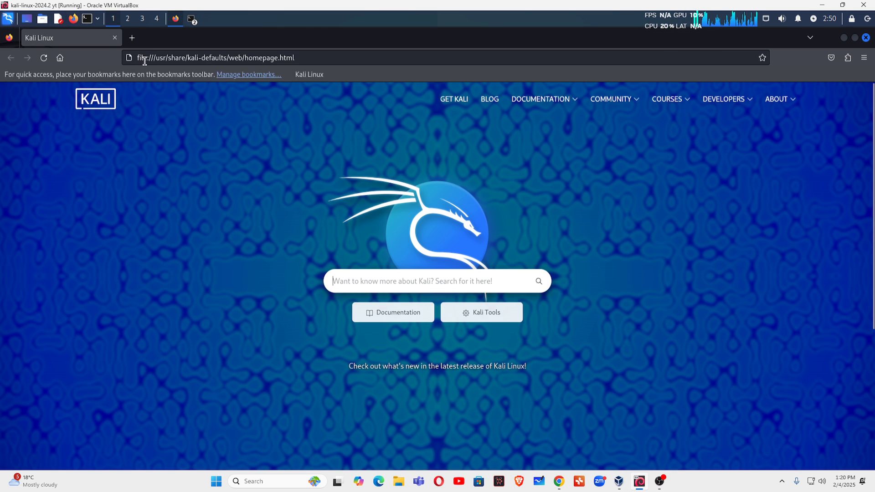
{"action": "type", "text": "dnsleaktest.com"}
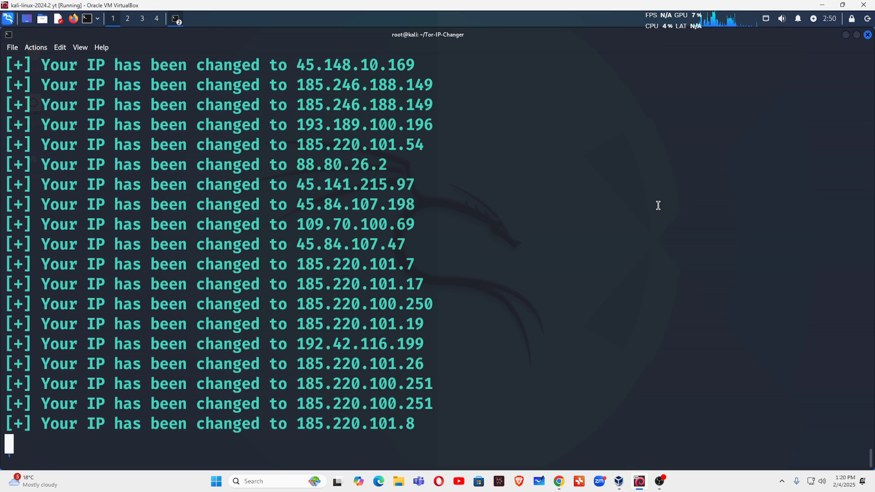
{"action": "scroll", "scroll_direction": "down", "scroll_amount": 3}
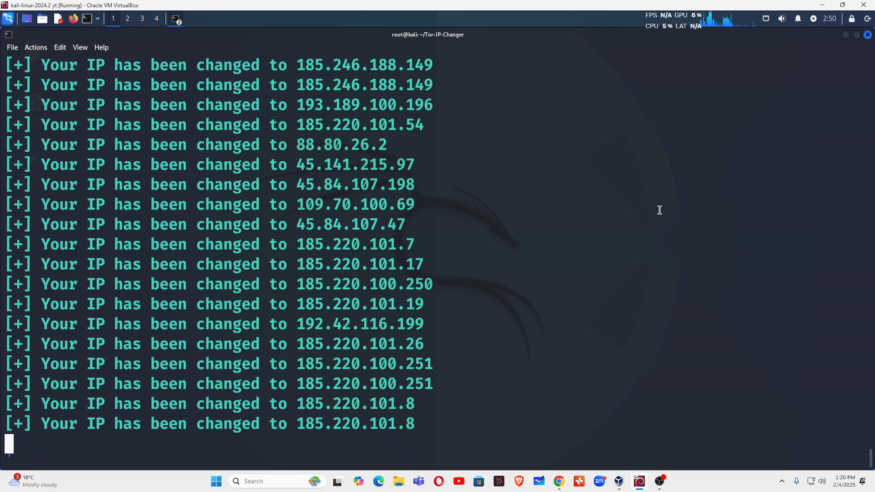